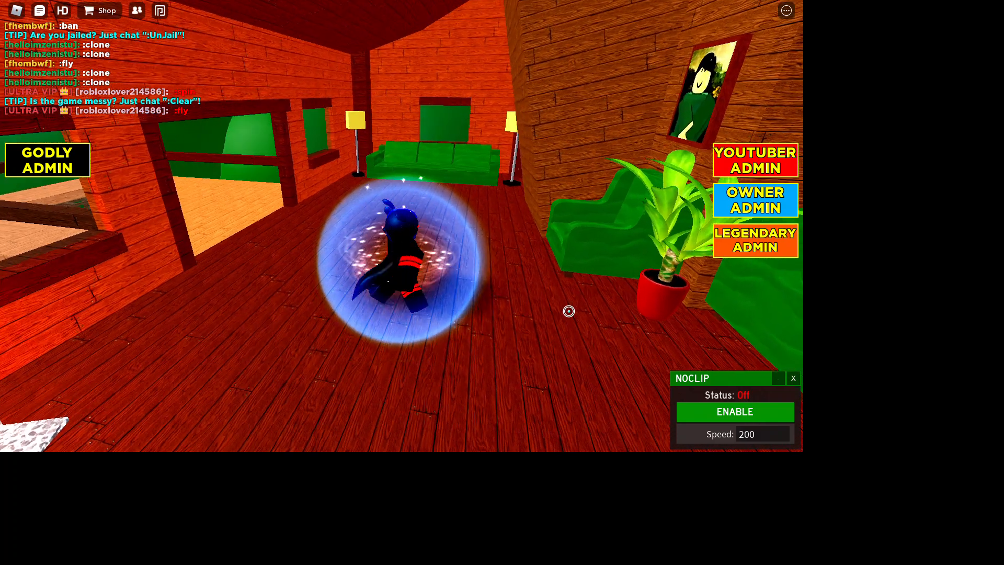
Step: Toggle noclip on and off three times while flying from the house across the field to the treehouse
{"action": "left_click", "coordinate": [734, 412]}
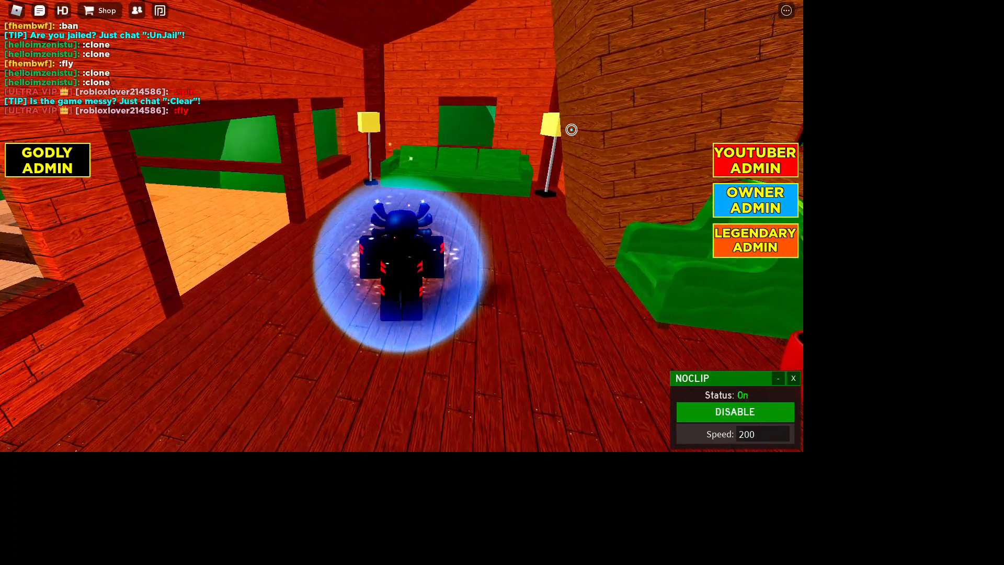
{"action": "left_click", "coordinate": [734, 412]}
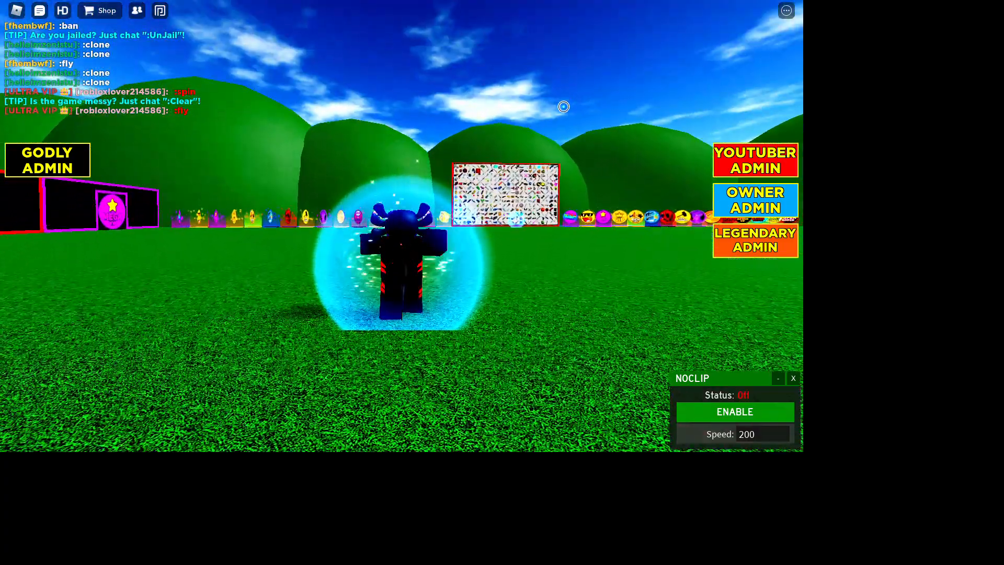
{"action": "left_click", "coordinate": [734, 412]}
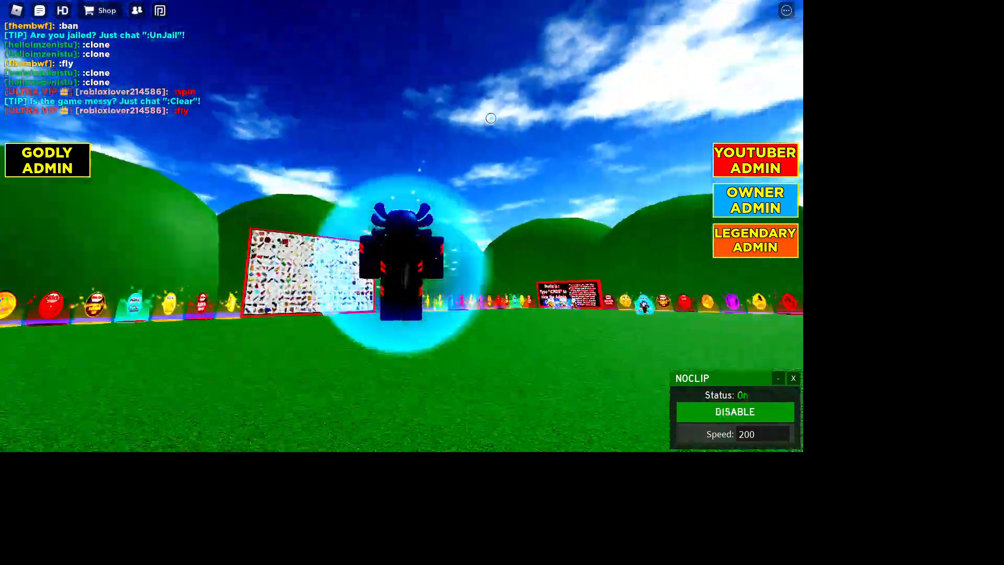
{"action": "left_click", "coordinate": [734, 411]}
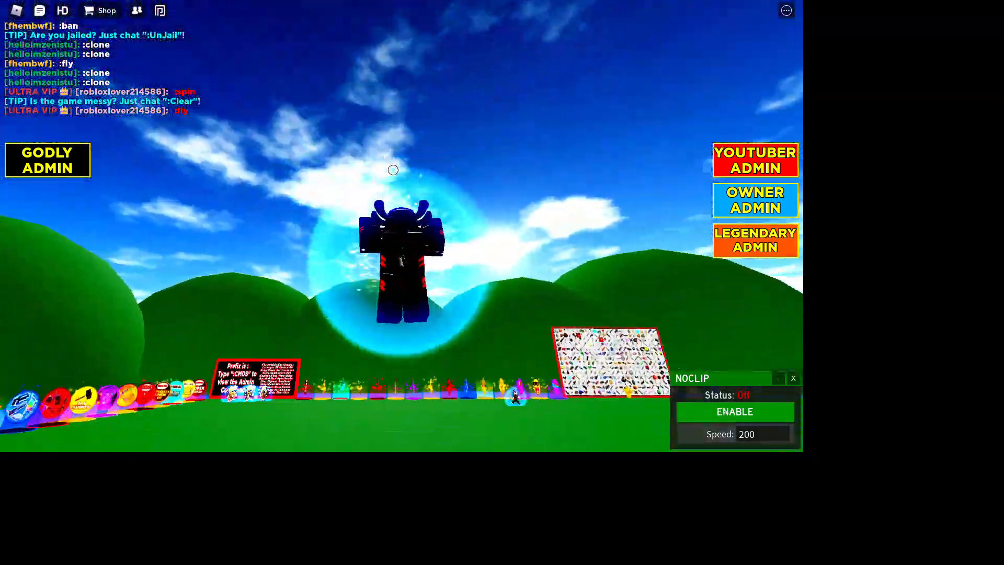
{"action": "left_click", "coordinate": [734, 411]}
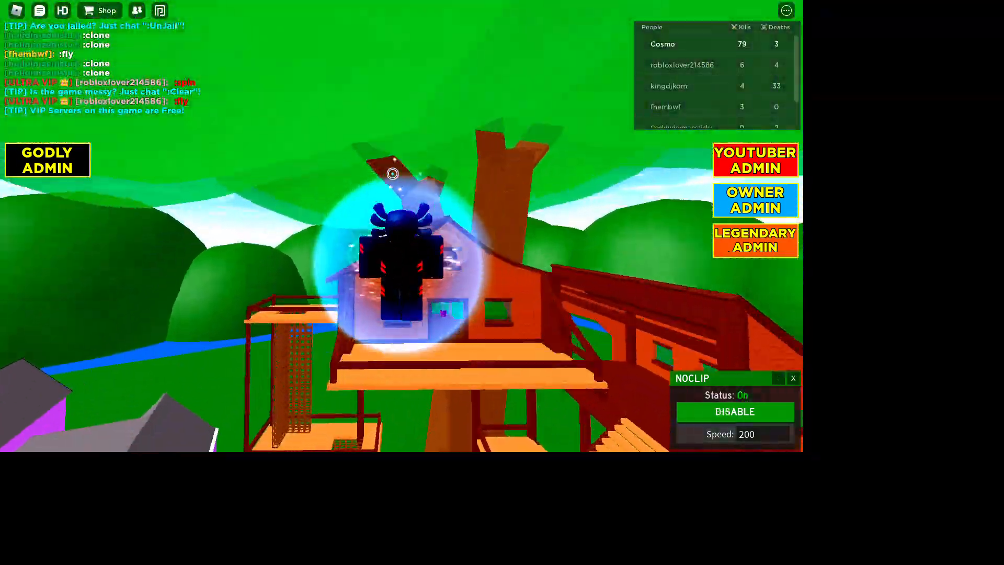
{"action": "left_click", "coordinate": [734, 412]}
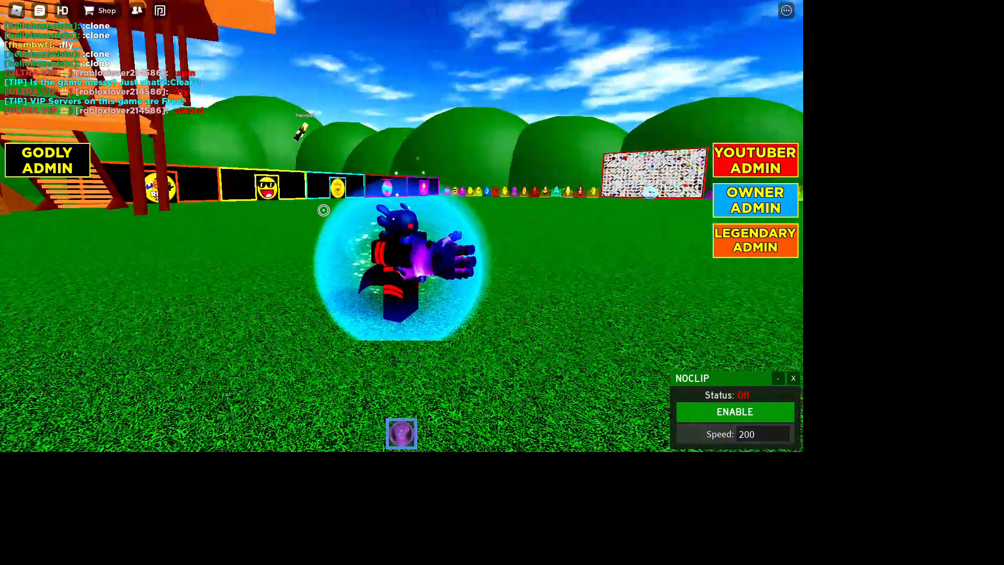
Step: Toggle noclip on and off three times while flying past the weapon wall onto the treehouse deck
{"action": "left_click", "coordinate": [734, 411]}
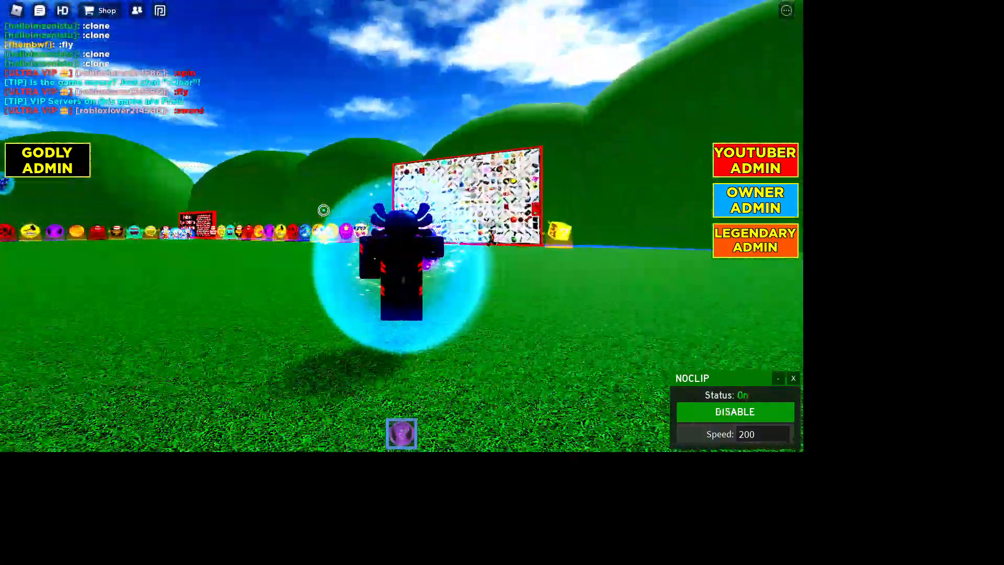
{"action": "left_click", "coordinate": [734, 412]}
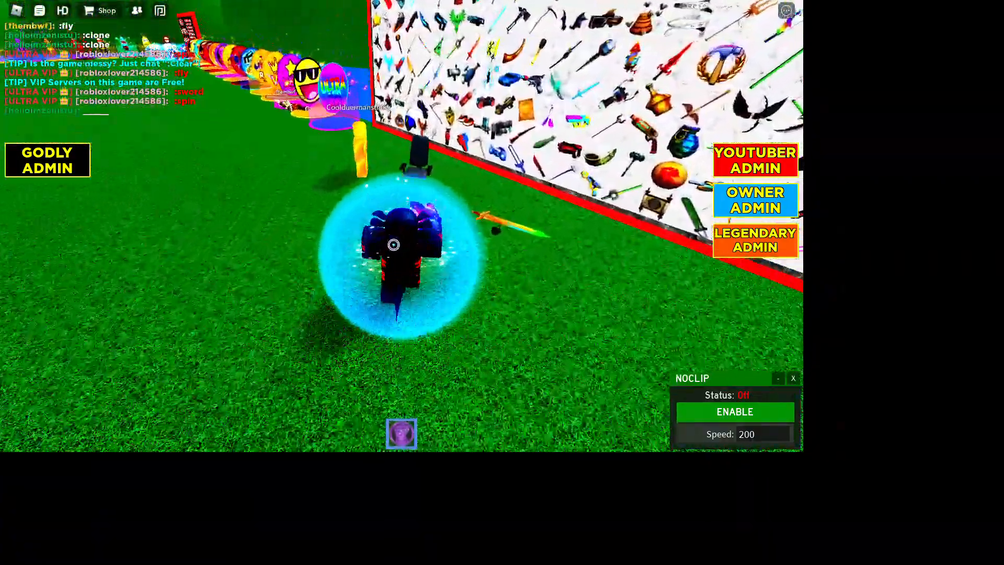
{"action": "left_click", "coordinate": [734, 412]}
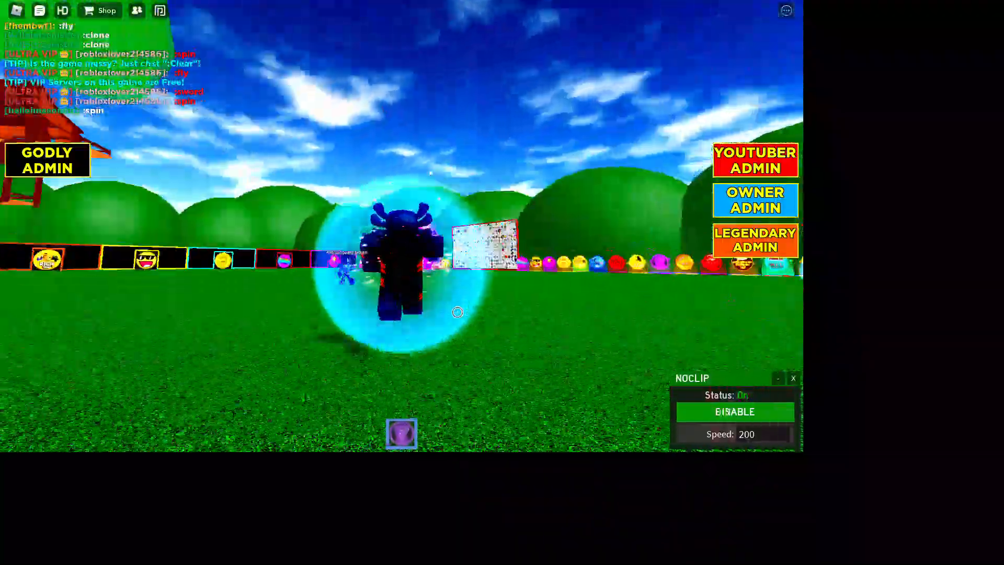
{"action": "left_click", "coordinate": [734, 412]}
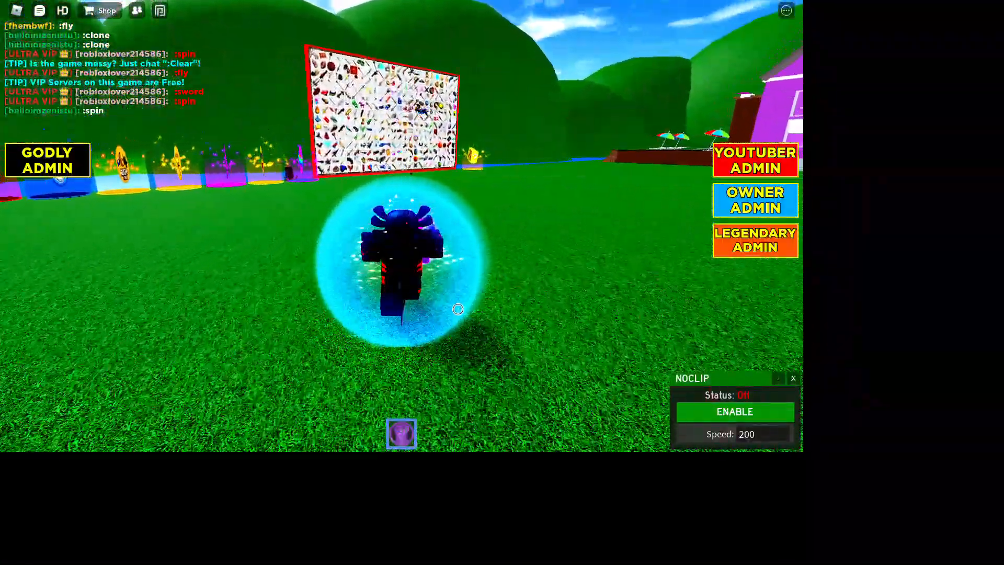
{"action": "left_click", "coordinate": [734, 412]}
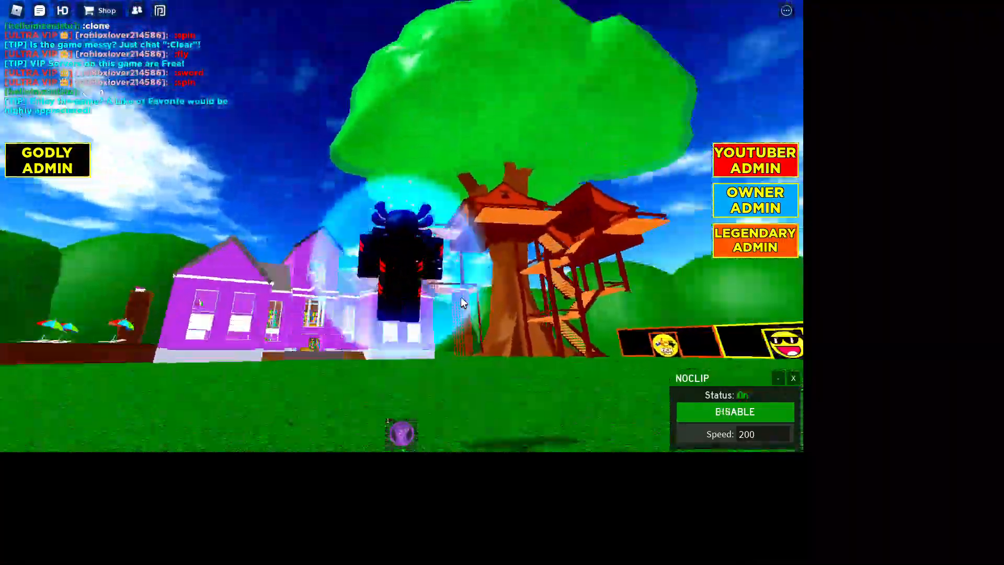
{"action": "left_click", "coordinate": [735, 412]}
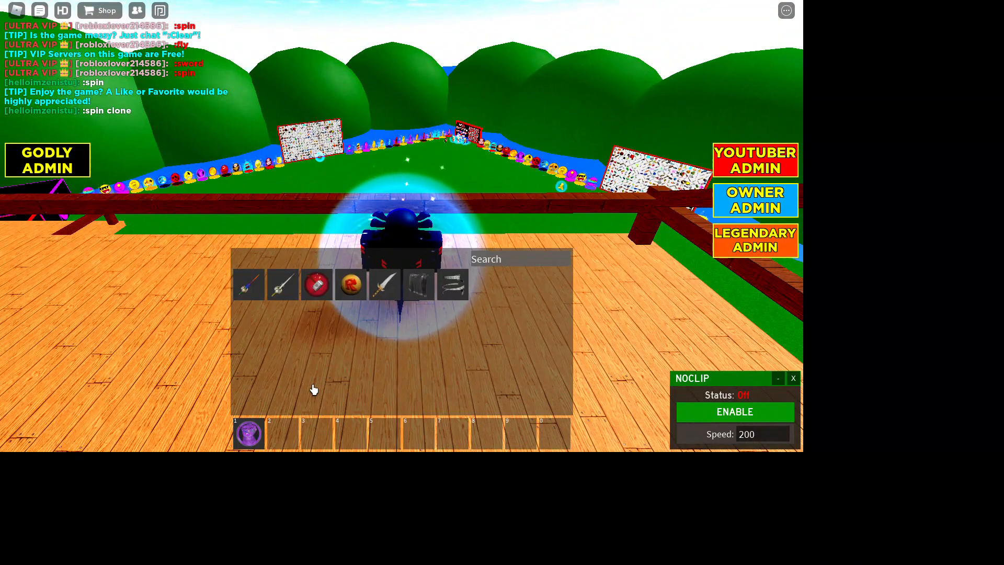
Step: Toggle noclip on and off three times while flying down with the sword onto the grass field
{"action": "left_click", "coordinate": [734, 412]}
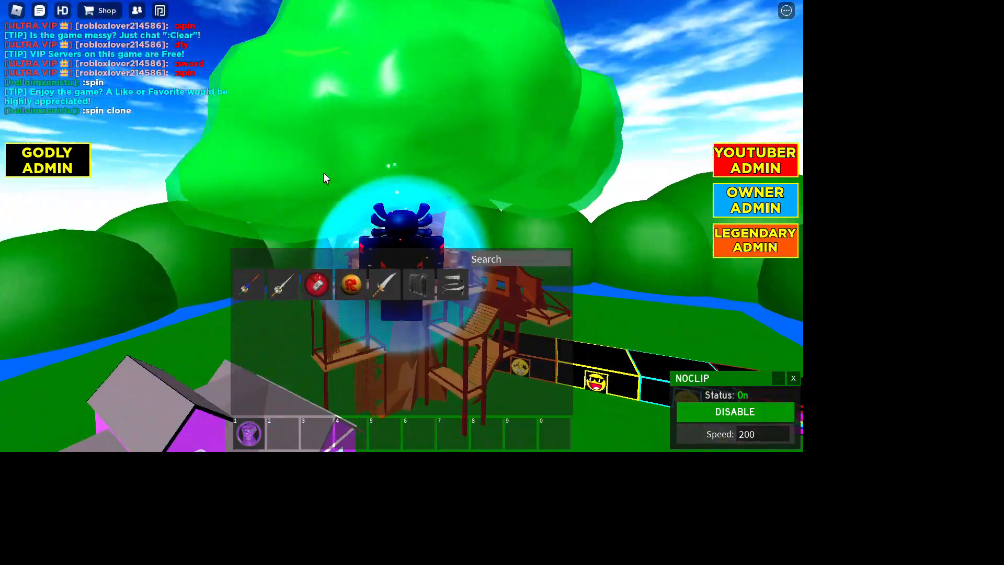
{"action": "left_click", "coordinate": [734, 412]}
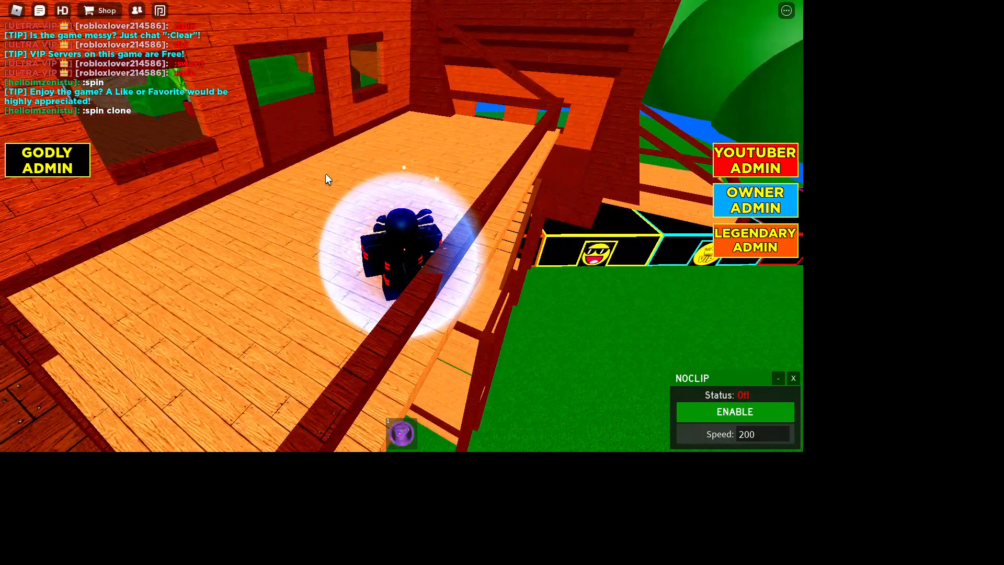
{"action": "left_click", "coordinate": [734, 412]}
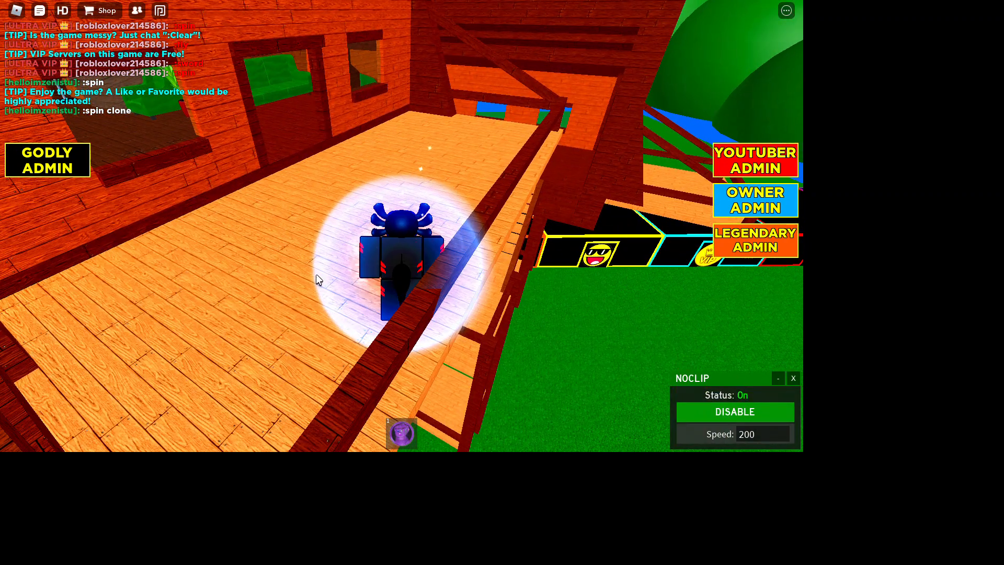
{"action": "left_click", "coordinate": [734, 411]}
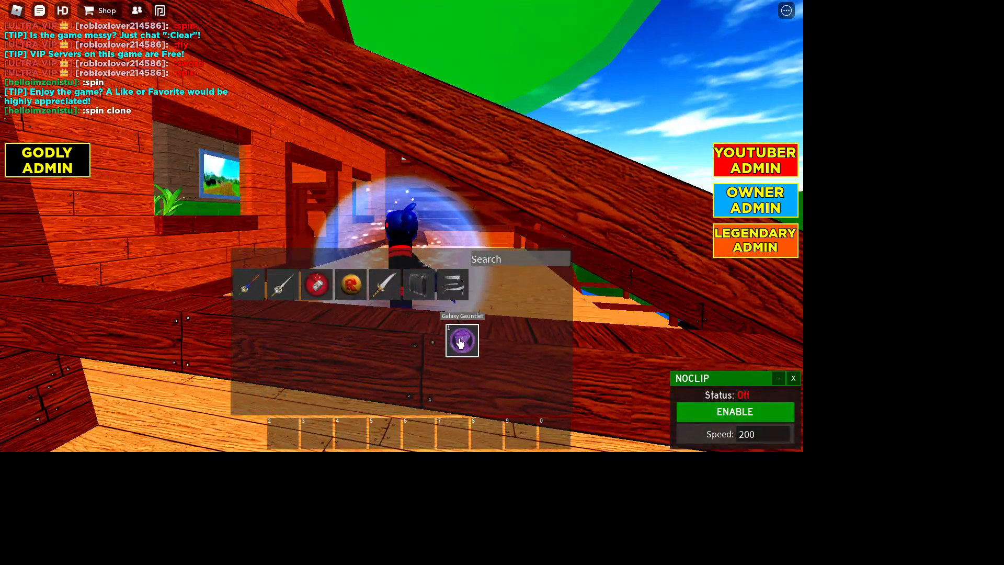
{"action": "left_click", "coordinate": [734, 410]}
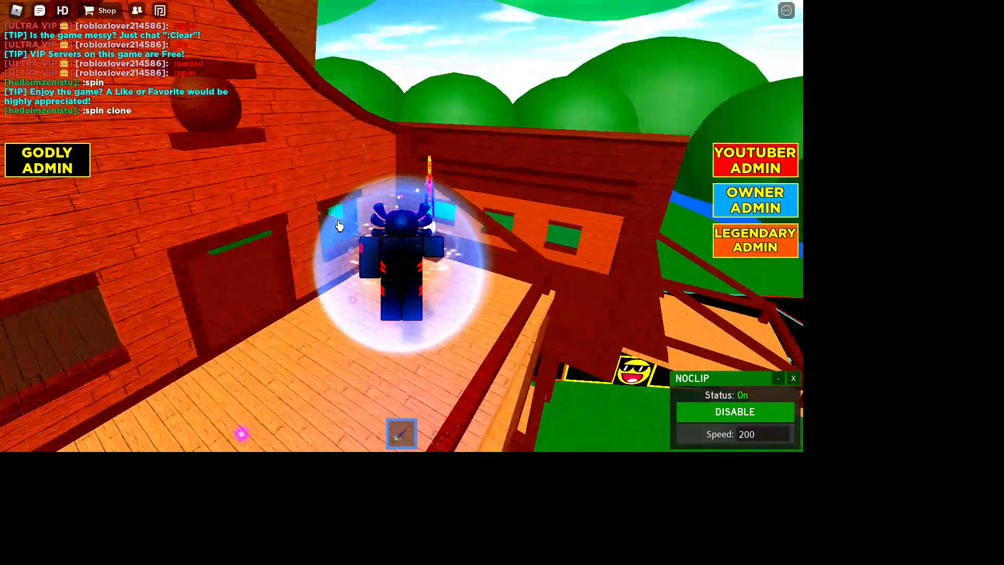
{"action": "left_click", "coordinate": [734, 412]}
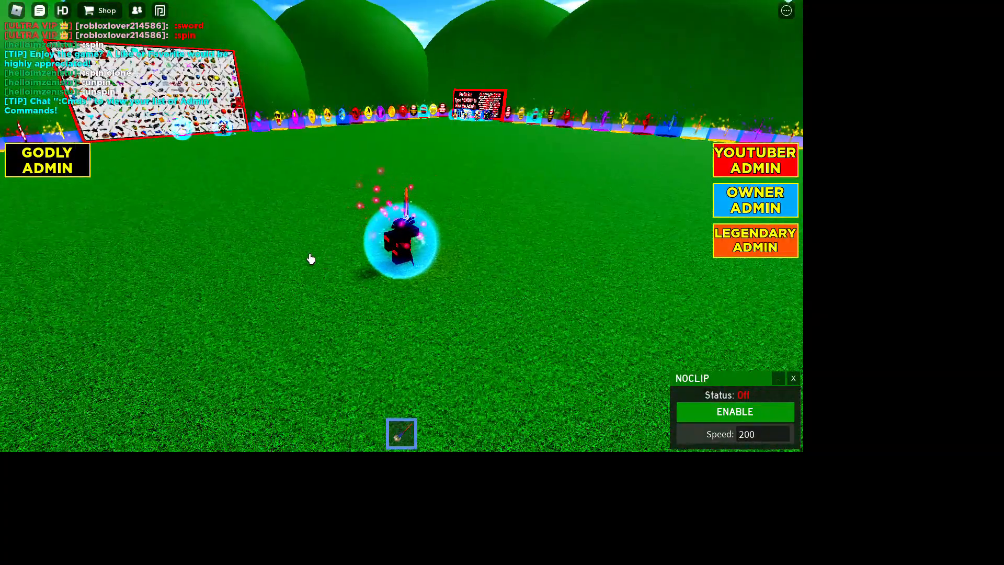
Step: Run the ':unff other' command to strip the other players' force fields
{"action": "type", "text": ":i"}
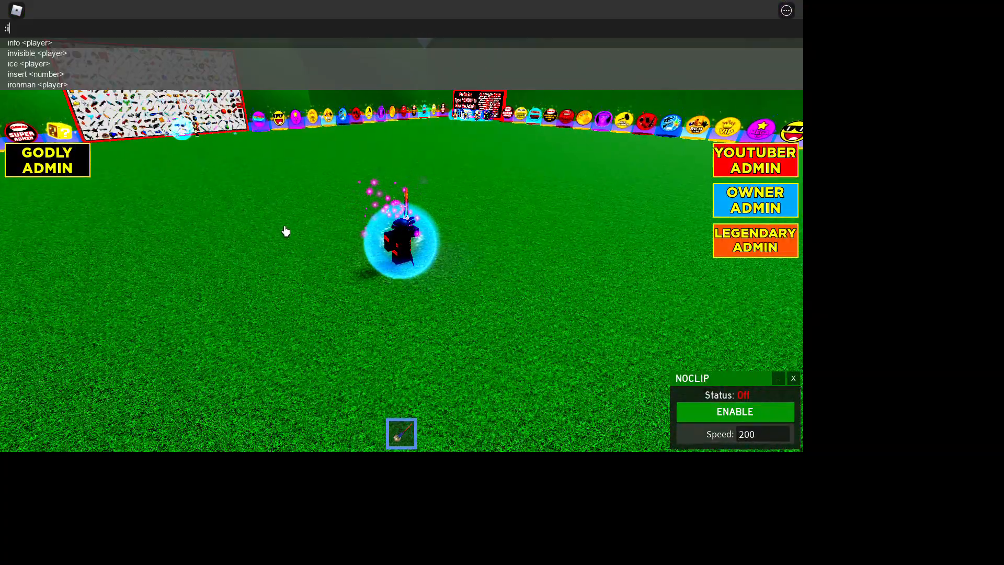
{"action": "type", "text": "unff other"}
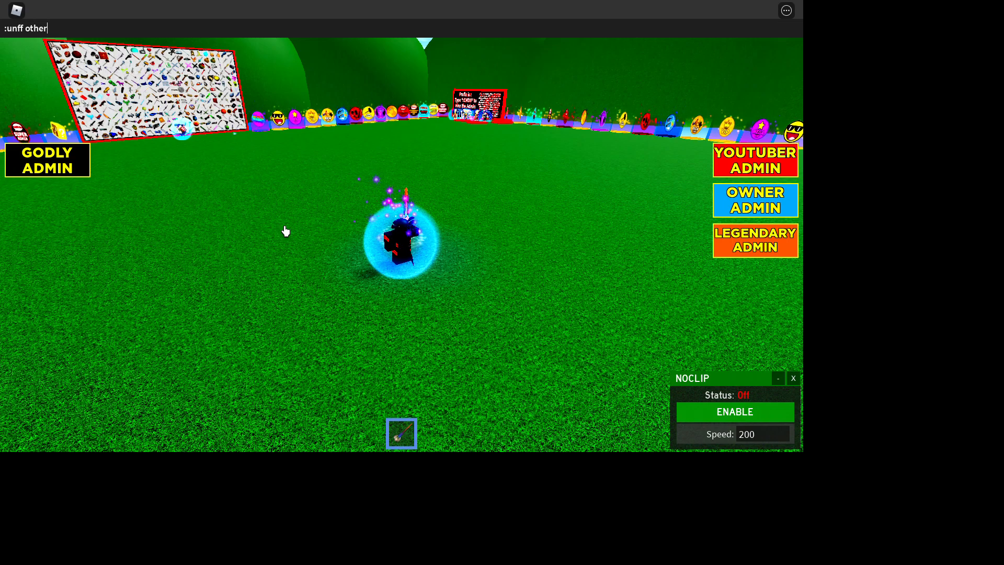
{"action": "key", "text": "Return"}
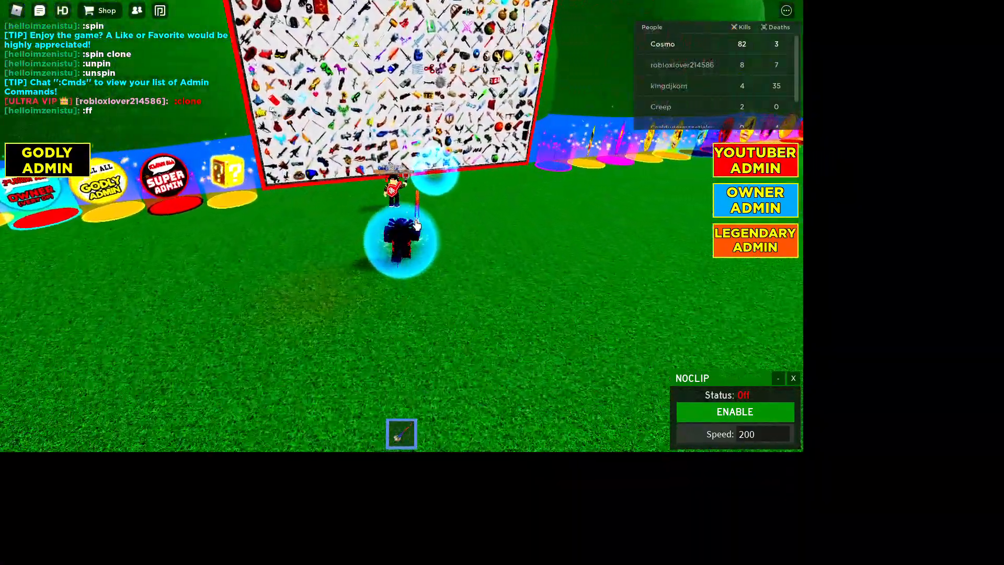
Step: Toggle noclip on then off while flying to the players beside the weapon wall
{"action": "left_click", "coordinate": [734, 412]}
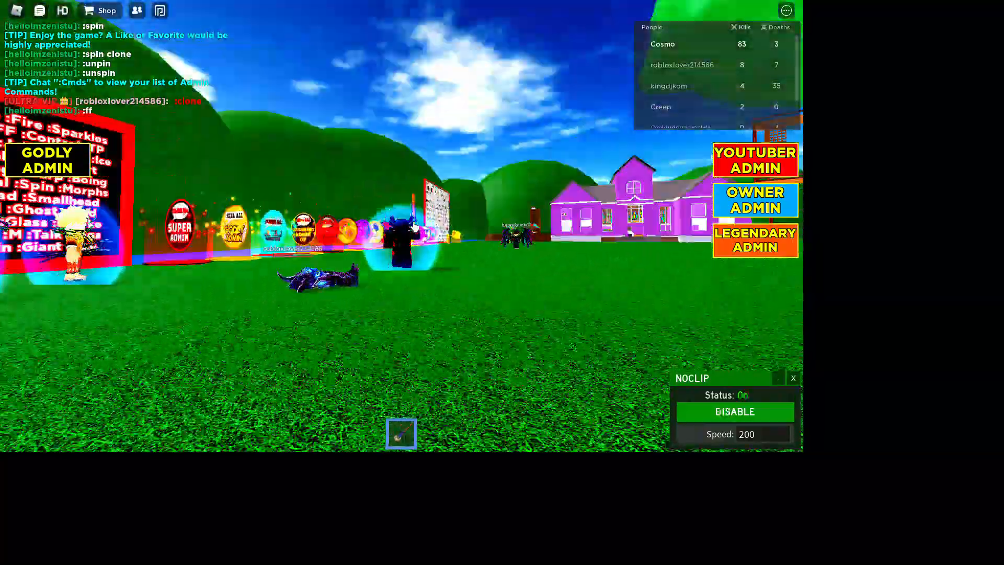
{"action": "left_click", "coordinate": [734, 411]}
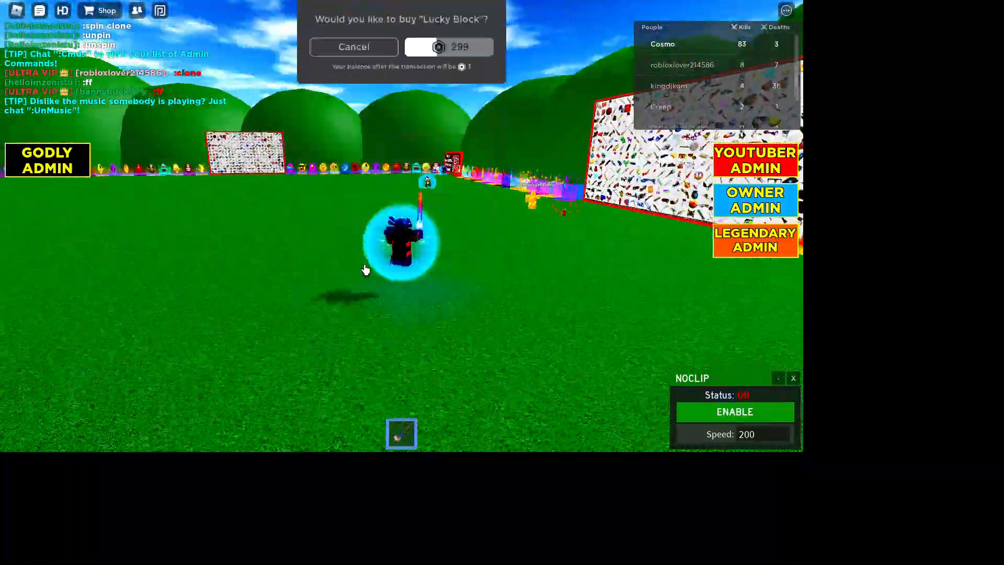
Step: Dismiss the Lucky Block purchase prompt and toggle noclip three times while flying around the spawn area
{"action": "left_click", "coordinate": [352, 47]}
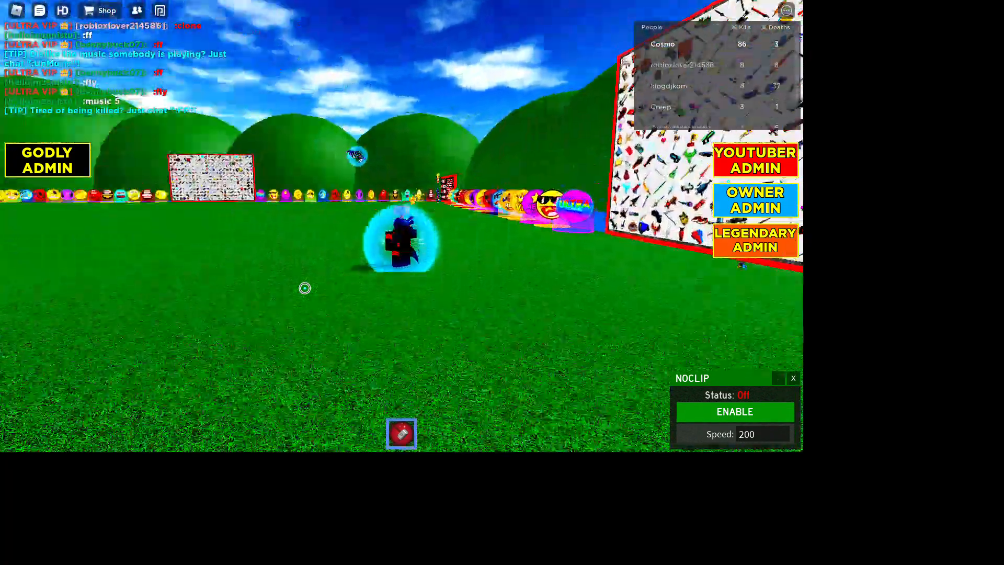
{"action": "left_click", "coordinate": [734, 412]}
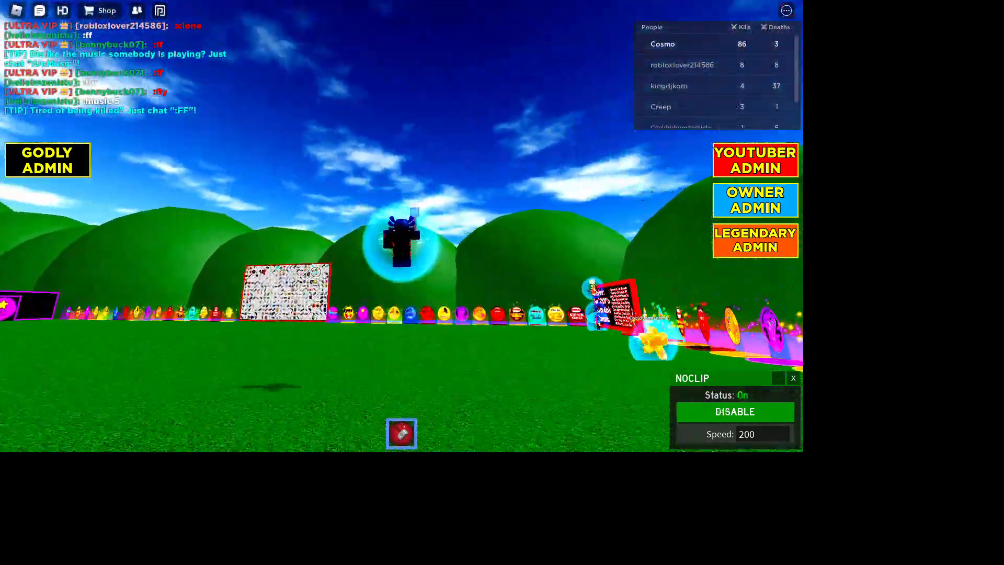
{"action": "left_click", "coordinate": [734, 412]}
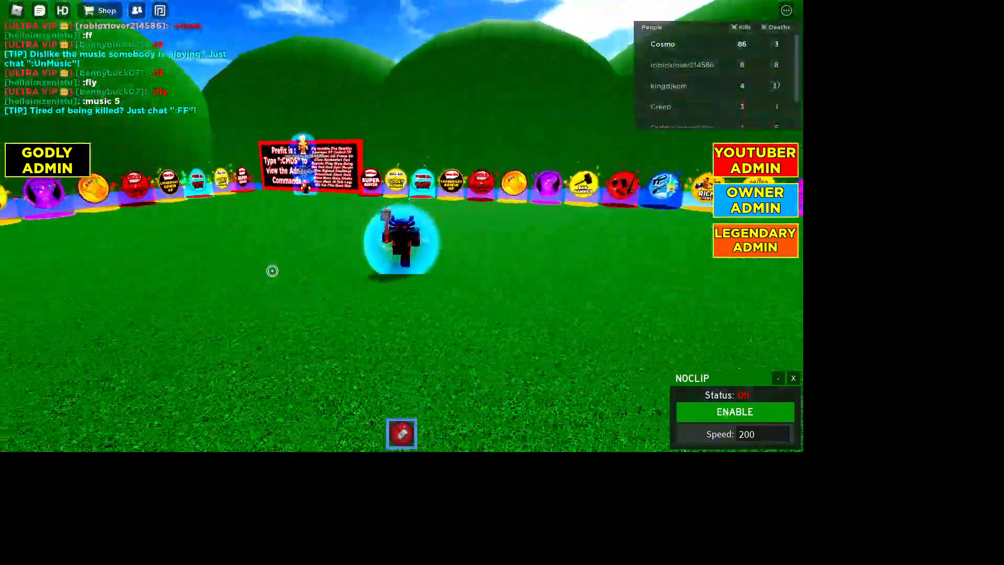
{"action": "left_click", "coordinate": [734, 412]}
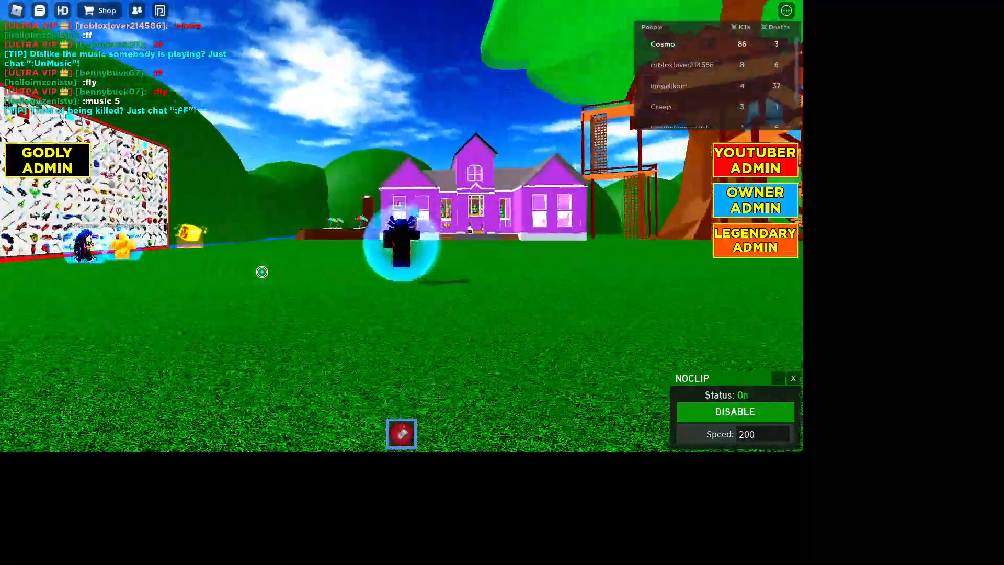
{"action": "left_click", "coordinate": [734, 411]}
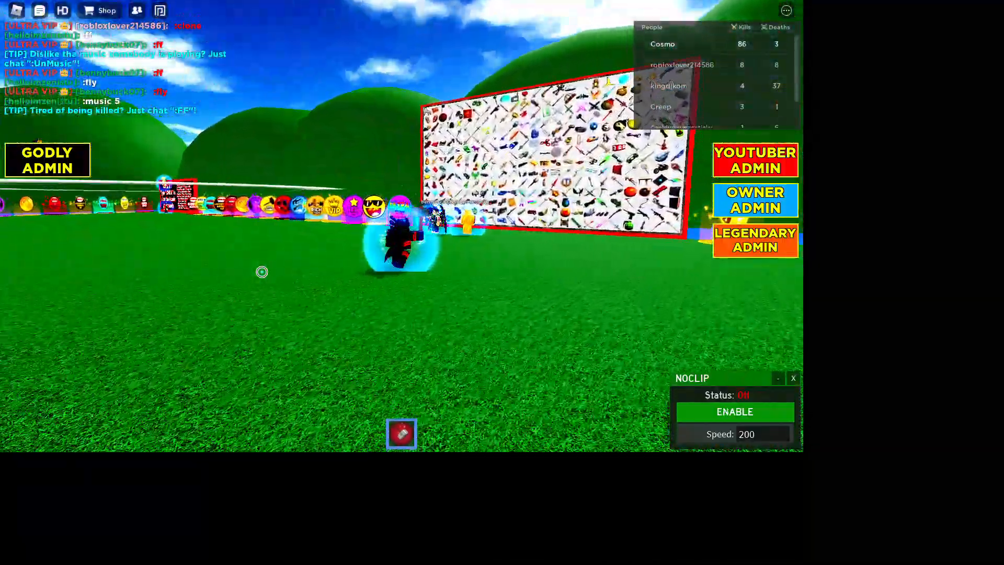
{"action": "left_click", "coordinate": [734, 412]}
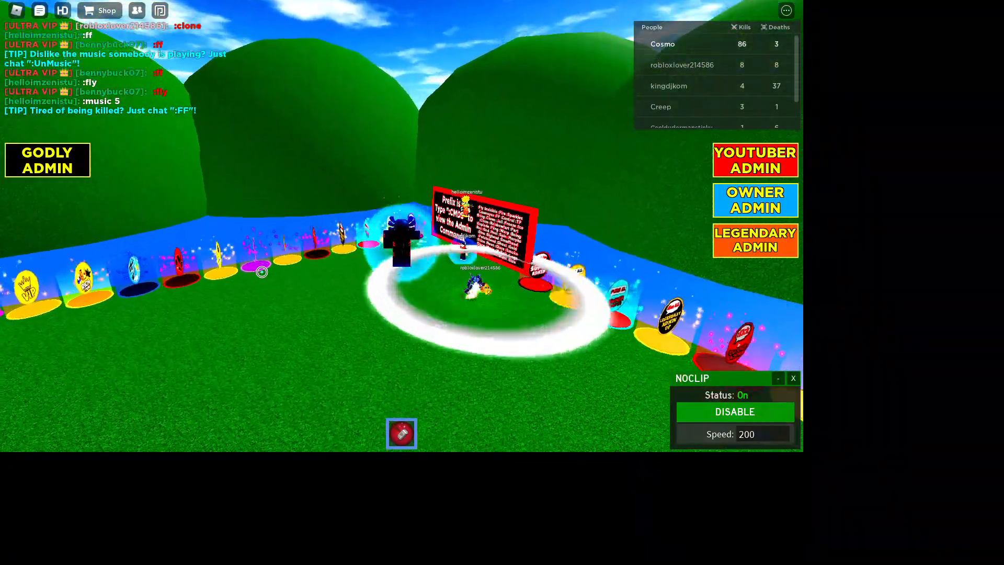
{"action": "left_click", "coordinate": [734, 412]}
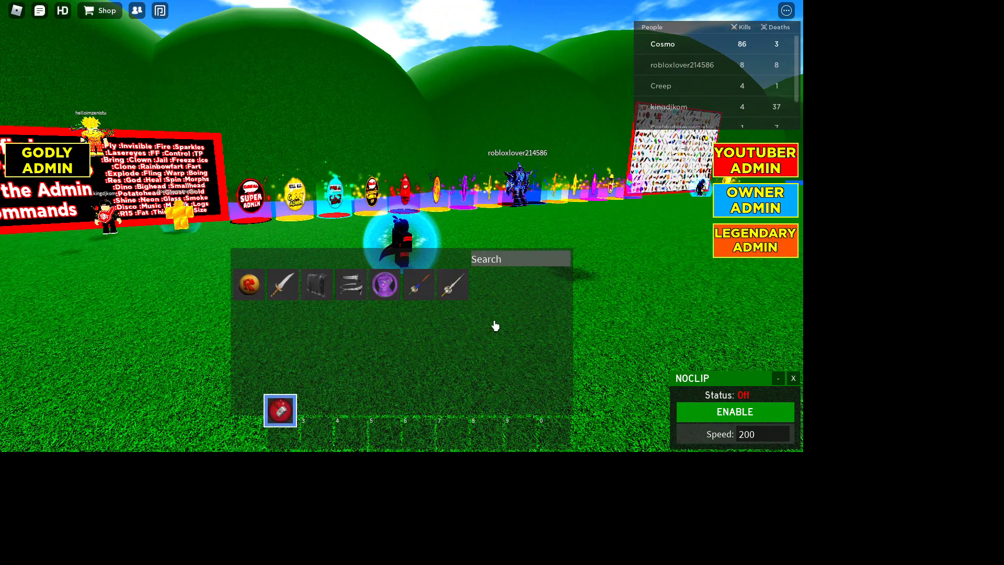
Step: Toggle noclip three times to pass through the walls of the admin display building
{"action": "left_click", "coordinate": [734, 412]}
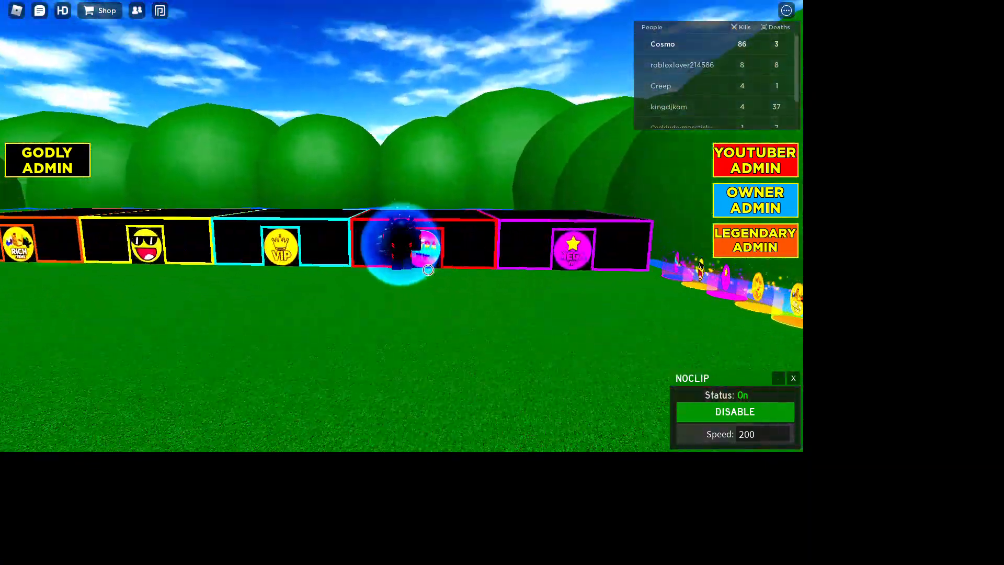
{"action": "left_click", "coordinate": [734, 411]}
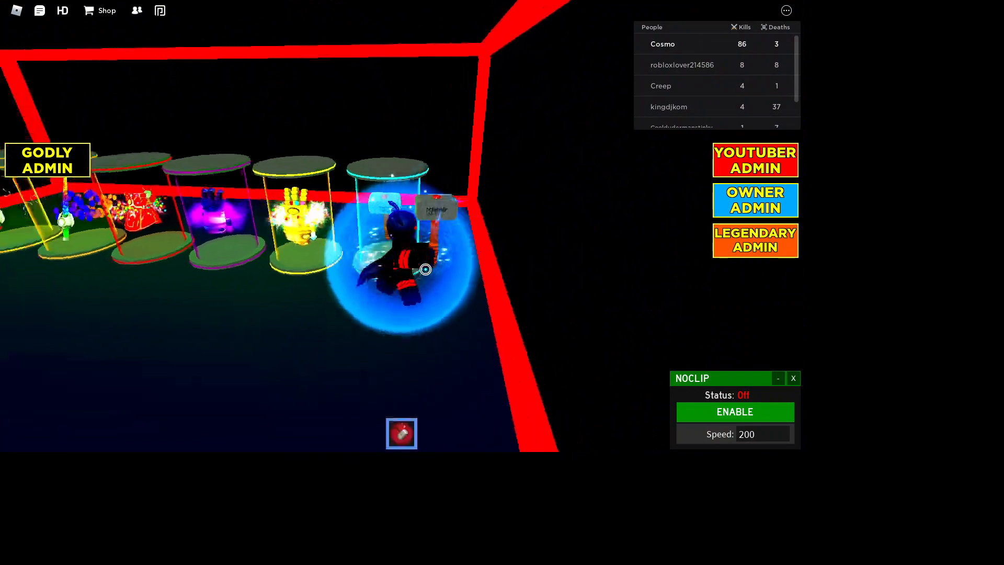
{"action": "left_click", "coordinate": [734, 412]}
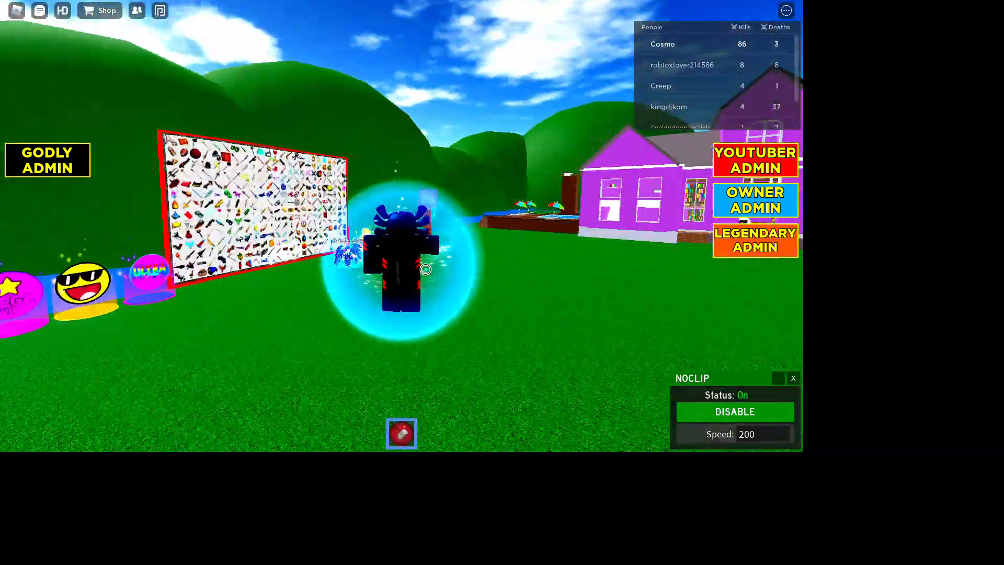
{"action": "left_click", "coordinate": [734, 412]}
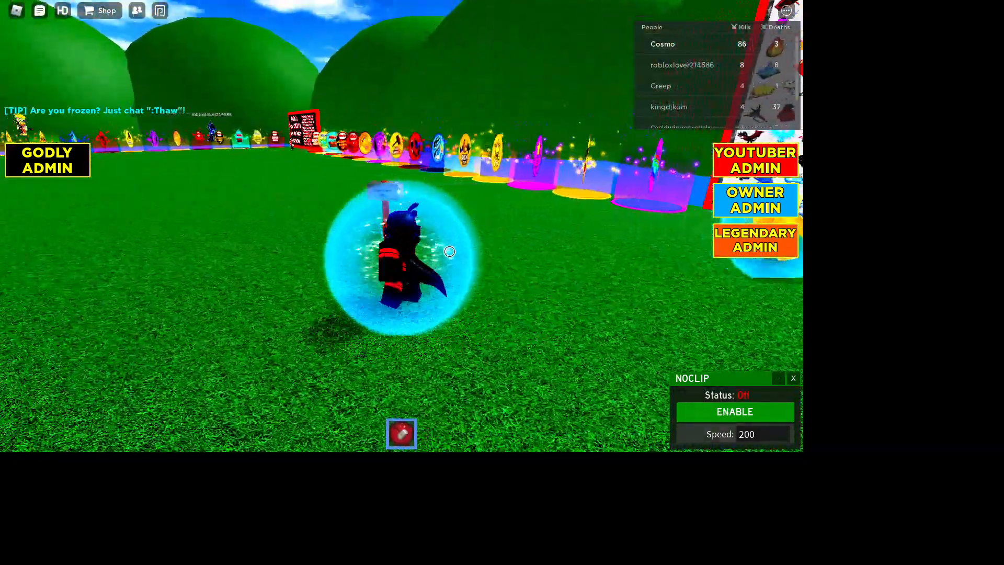
{"action": "left_click", "coordinate": [734, 411]}
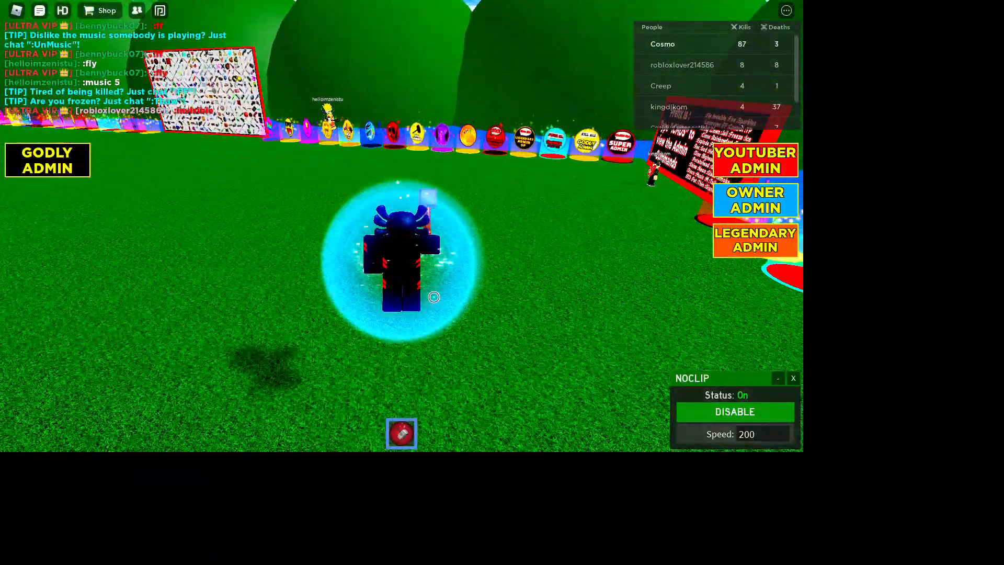
{"action": "left_click", "coordinate": [734, 411]}
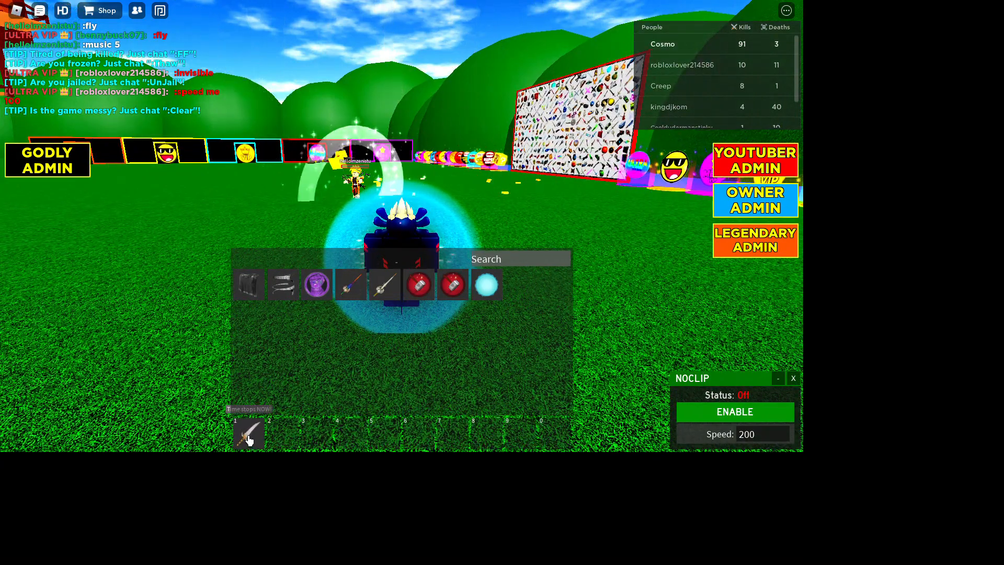
Step: Turn noclip on then off before equipping the staff from the backpack
{"action": "left_click", "coordinate": [734, 412]}
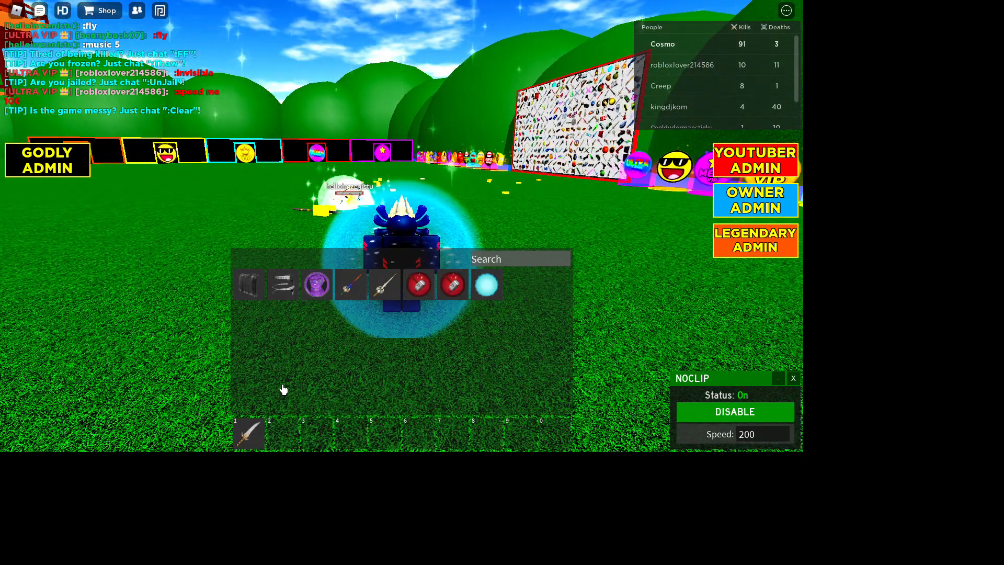
{"action": "left_click", "coordinate": [734, 412]}
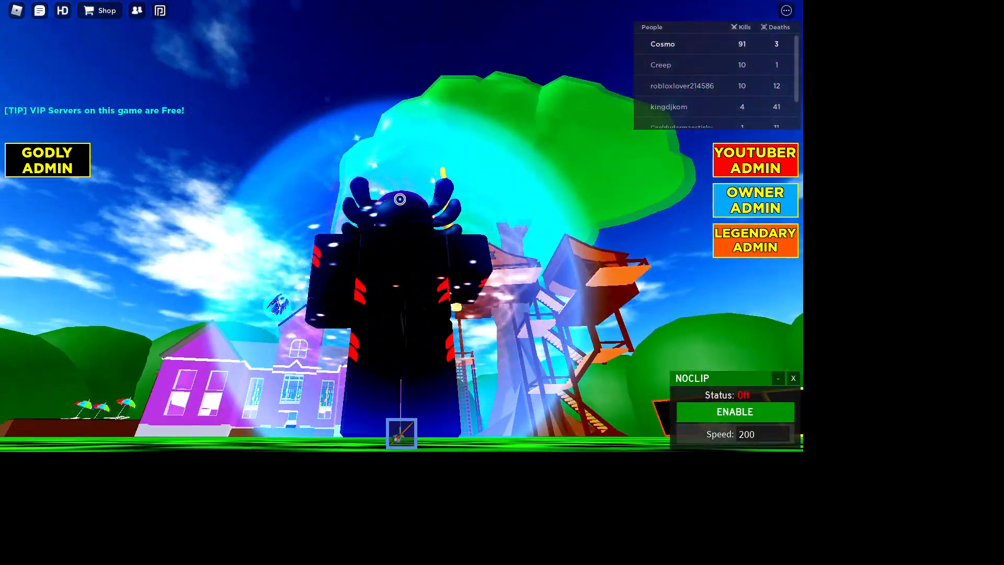
Step: Turn noclip on then off before bringing up the CMDBAR2 panel
{"action": "left_click", "coordinate": [734, 412]}
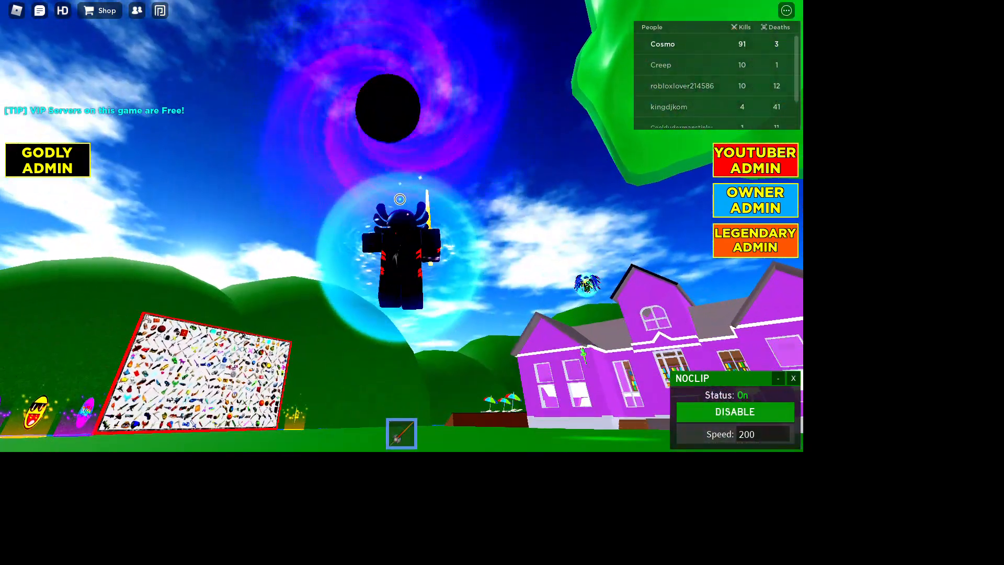
{"action": "left_click", "coordinate": [734, 411]}
{"action": "type", "text": "health others 1:tp all me :freeze others"}
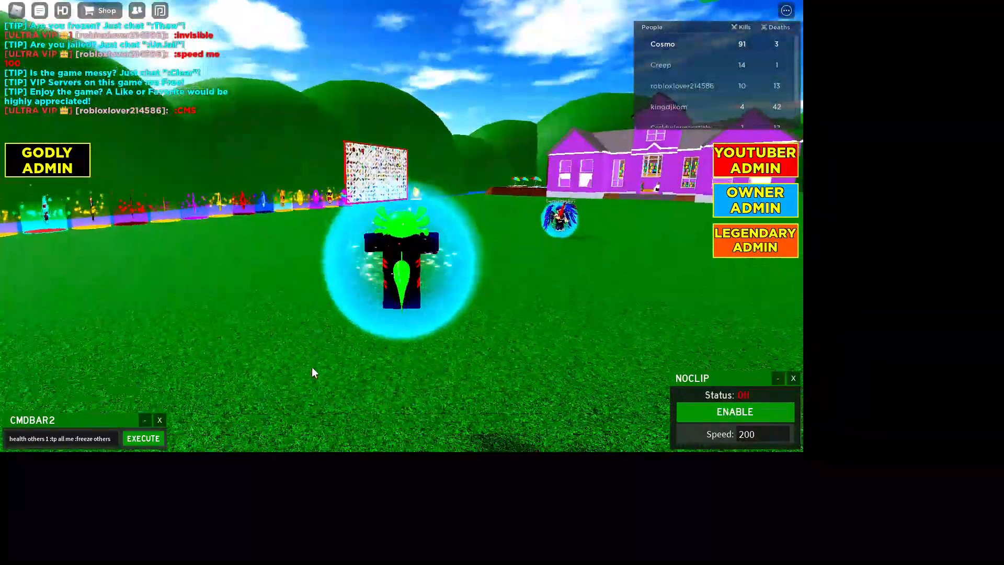
Step: Toggle noclip twice to fly into the treehouse structure
{"action": "left_click", "coordinate": [734, 412]}
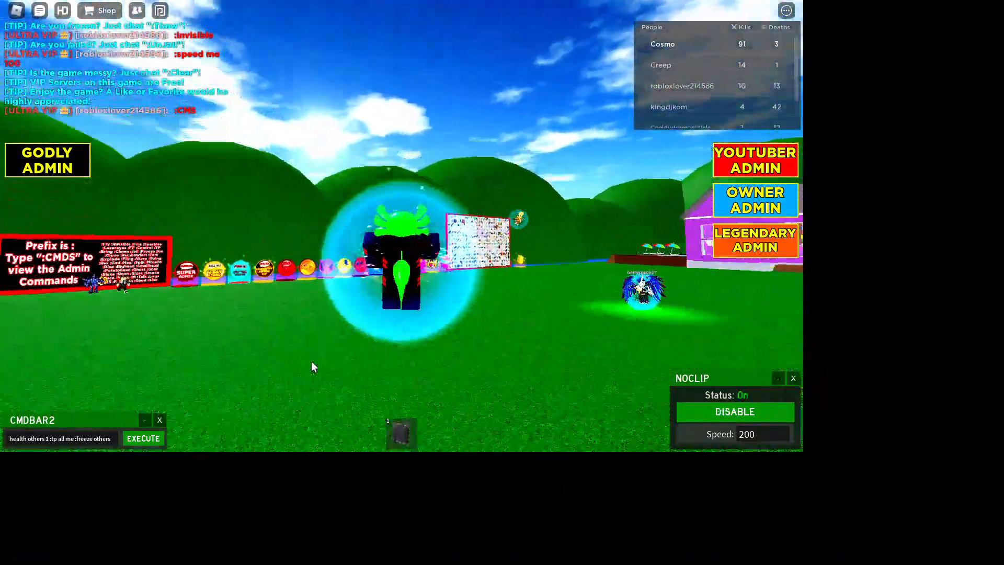
{"action": "left_click", "coordinate": [734, 411]}
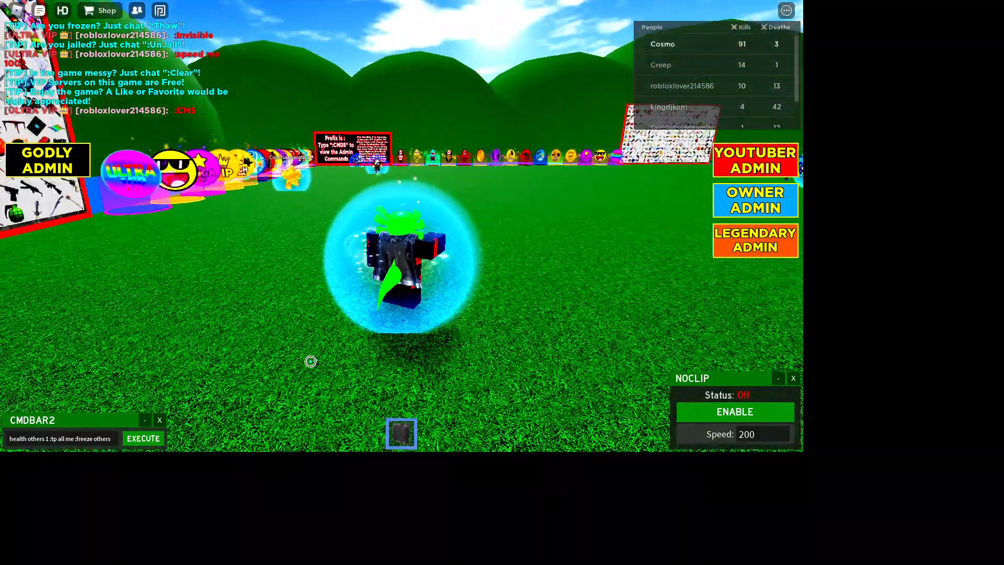
{"action": "left_click", "coordinate": [734, 412]}
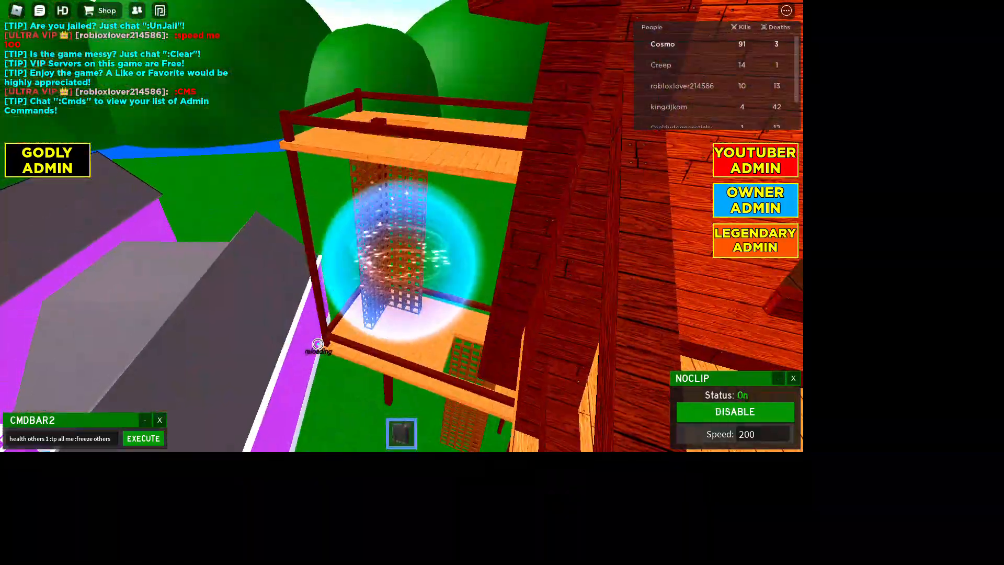
{"action": "left_click", "coordinate": [734, 412]}
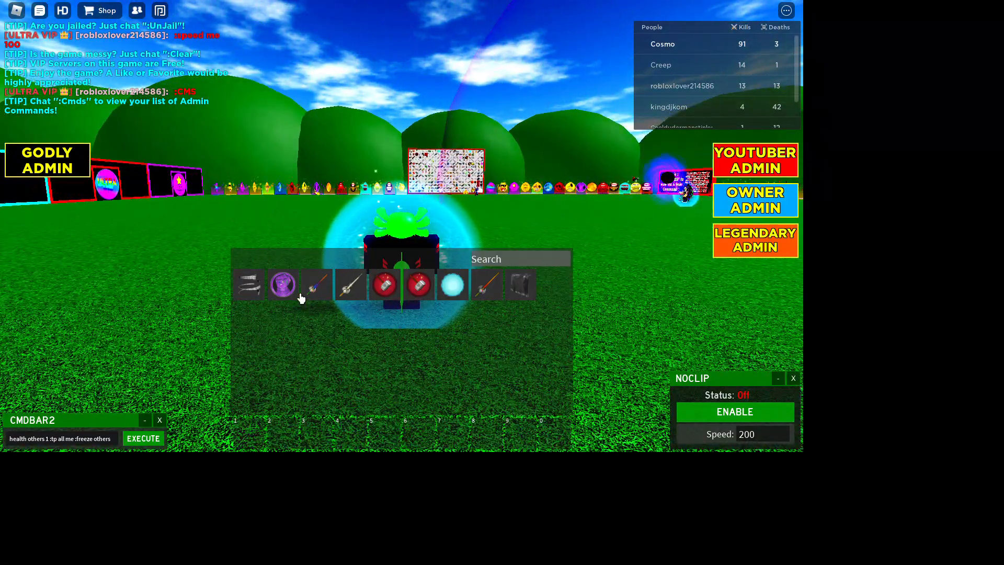
Step: Turn noclip on to fly through the water, then off beside the other player
{"action": "left_click", "coordinate": [734, 411]}
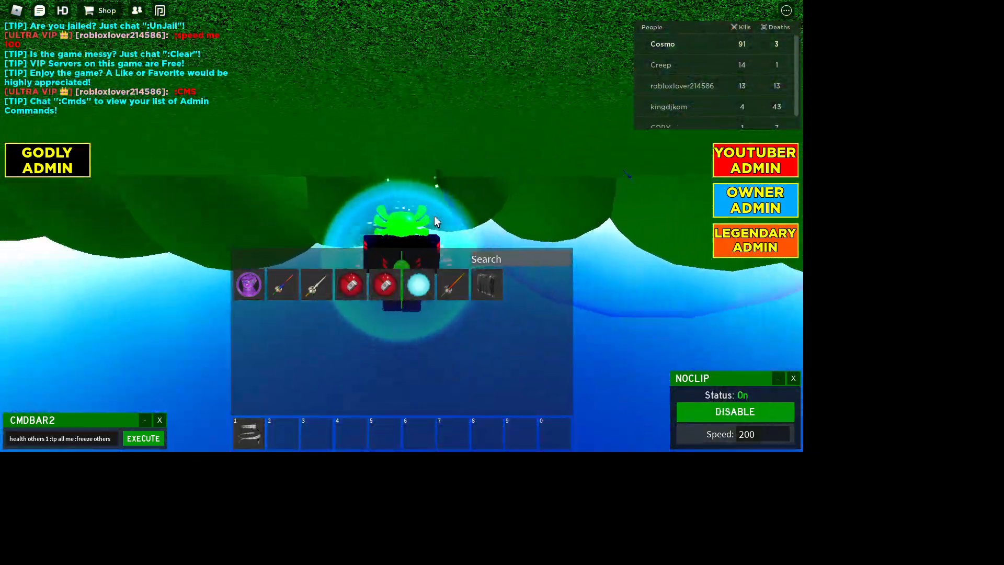
{"action": "left_click", "coordinate": [734, 412]}
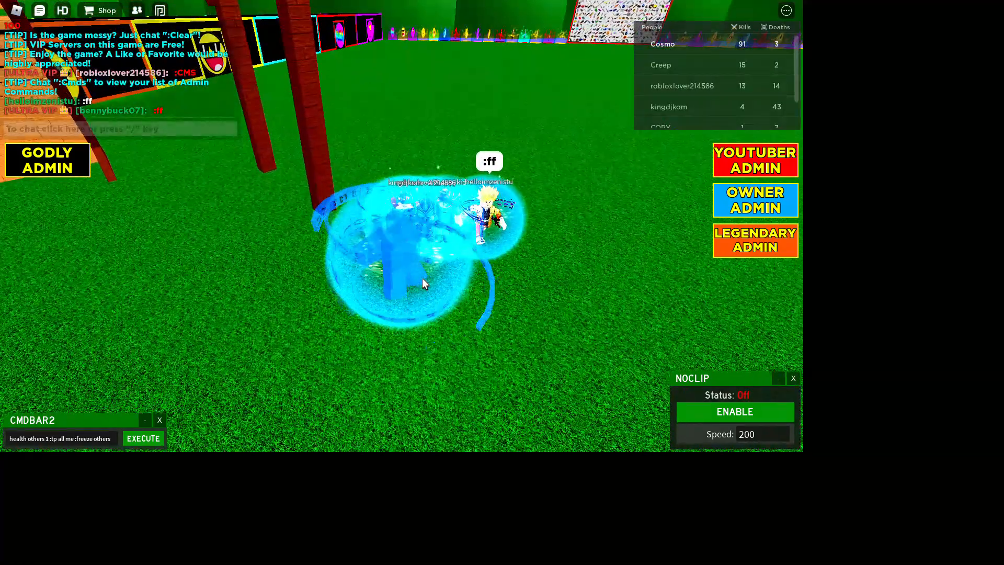
Step: Send ':unff other' to strip other players' force fields and execute the queued command bar commands
{"action": "type", "text": ":unff other"}
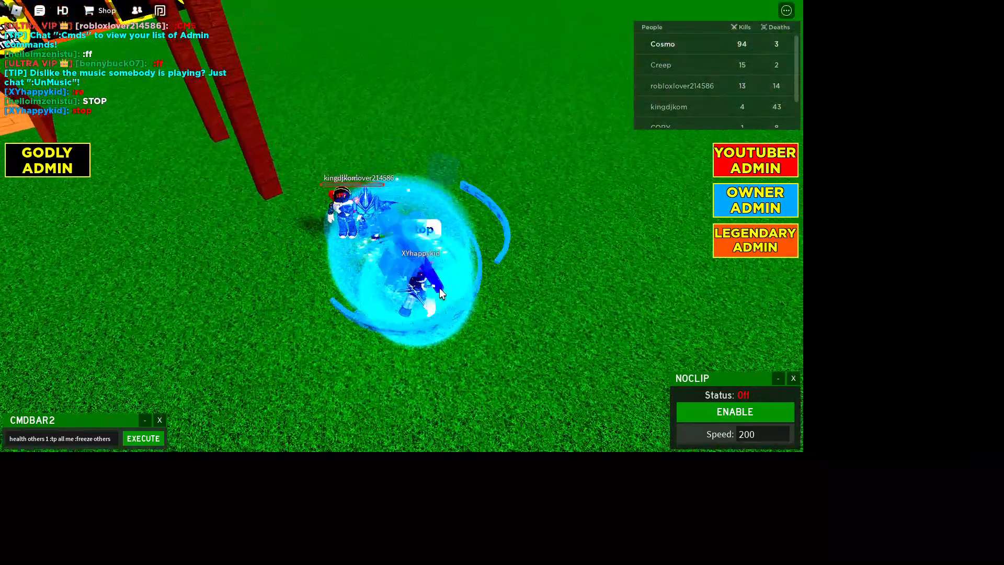
{"action": "left_click", "coordinate": [143, 438]}
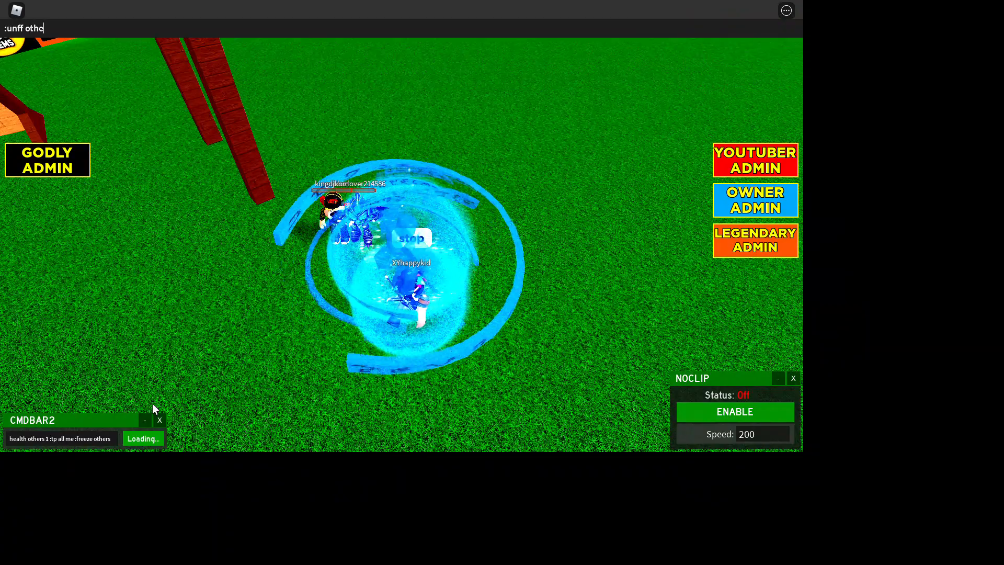
{"action": "key", "text": "Return"}
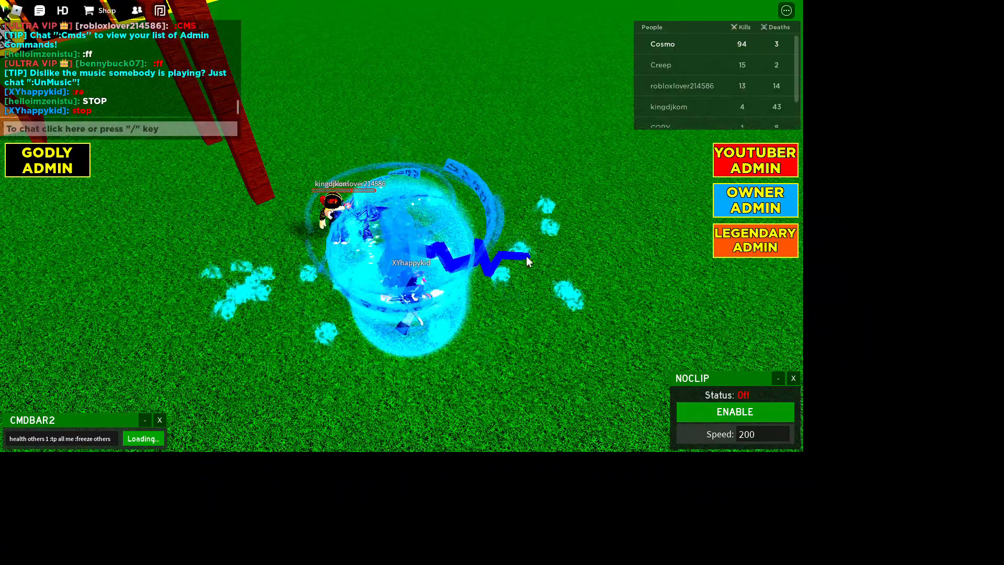